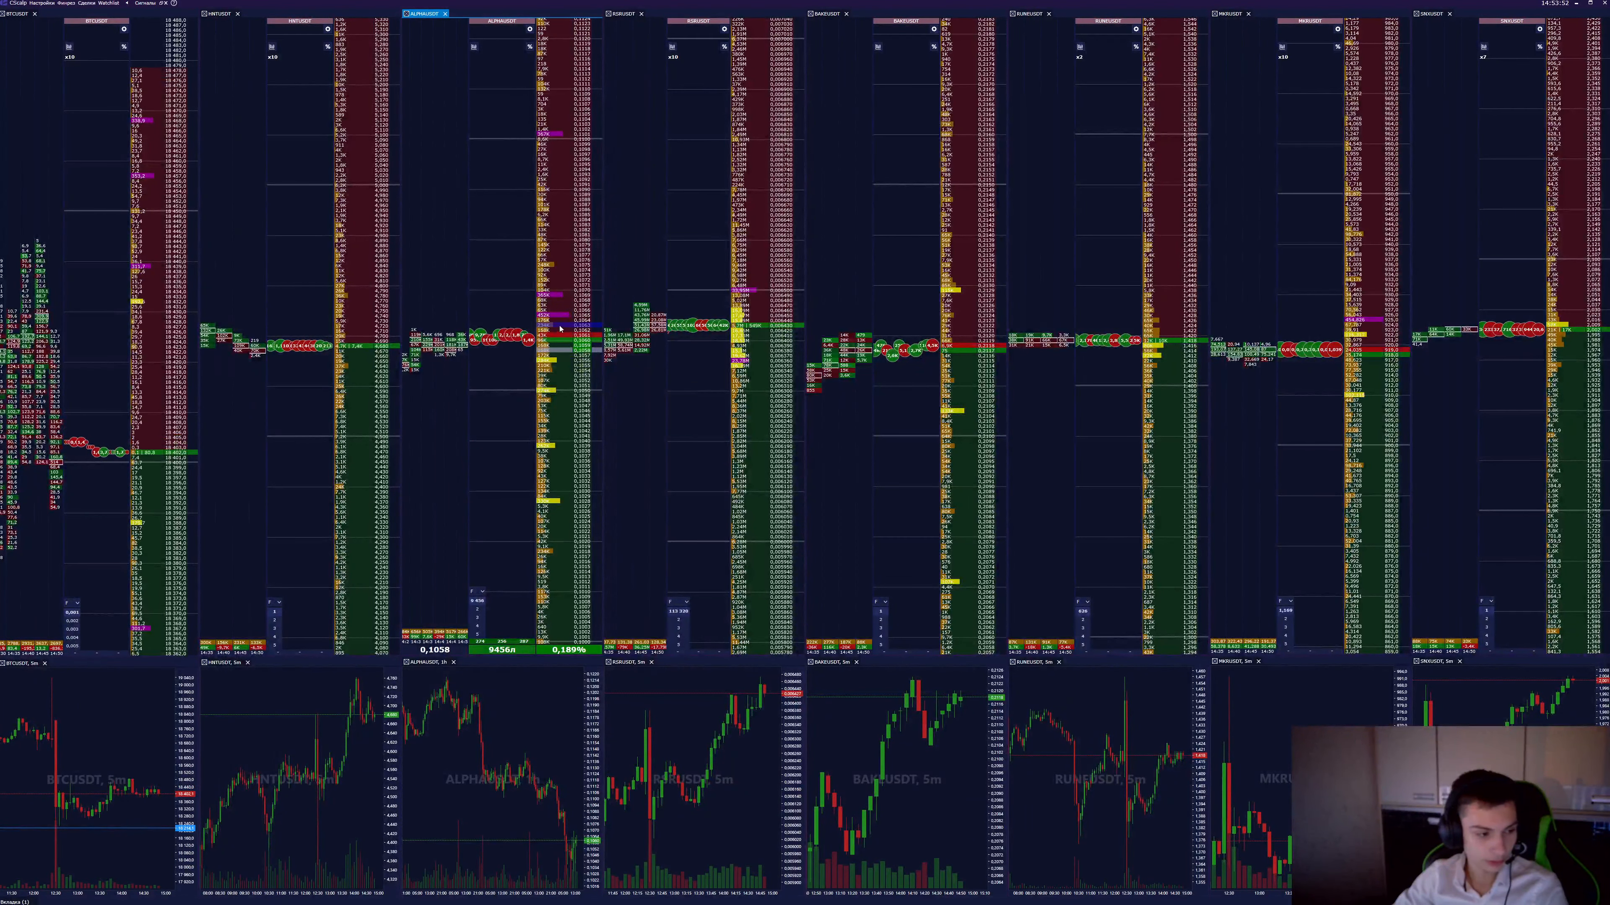
mouse_move(518, 819)
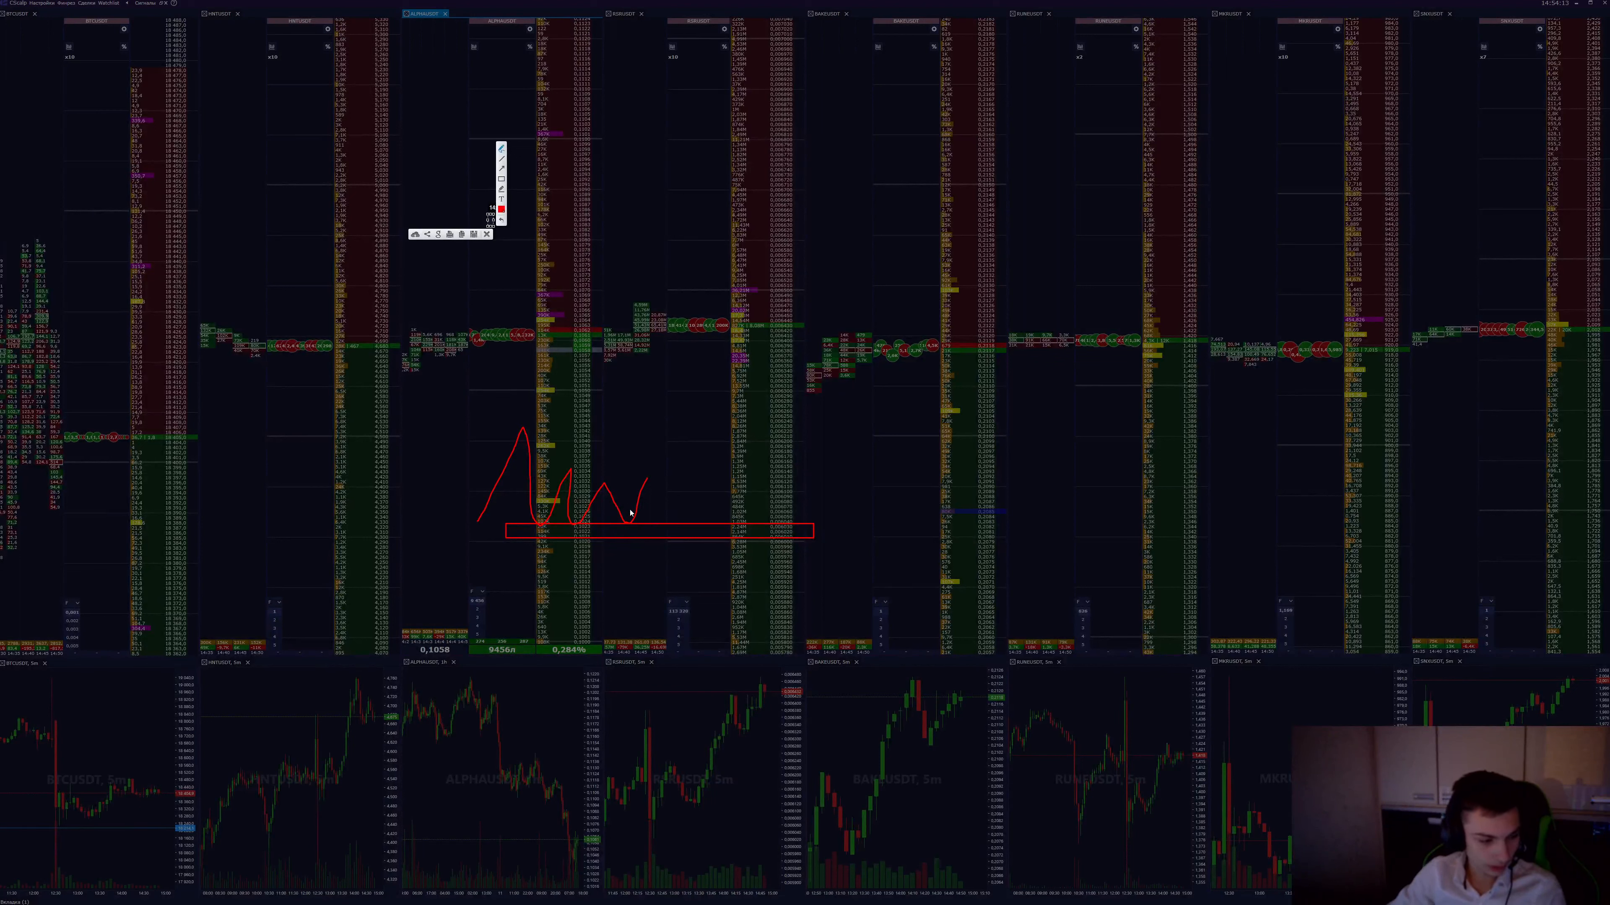
mouse_move(627, 521)
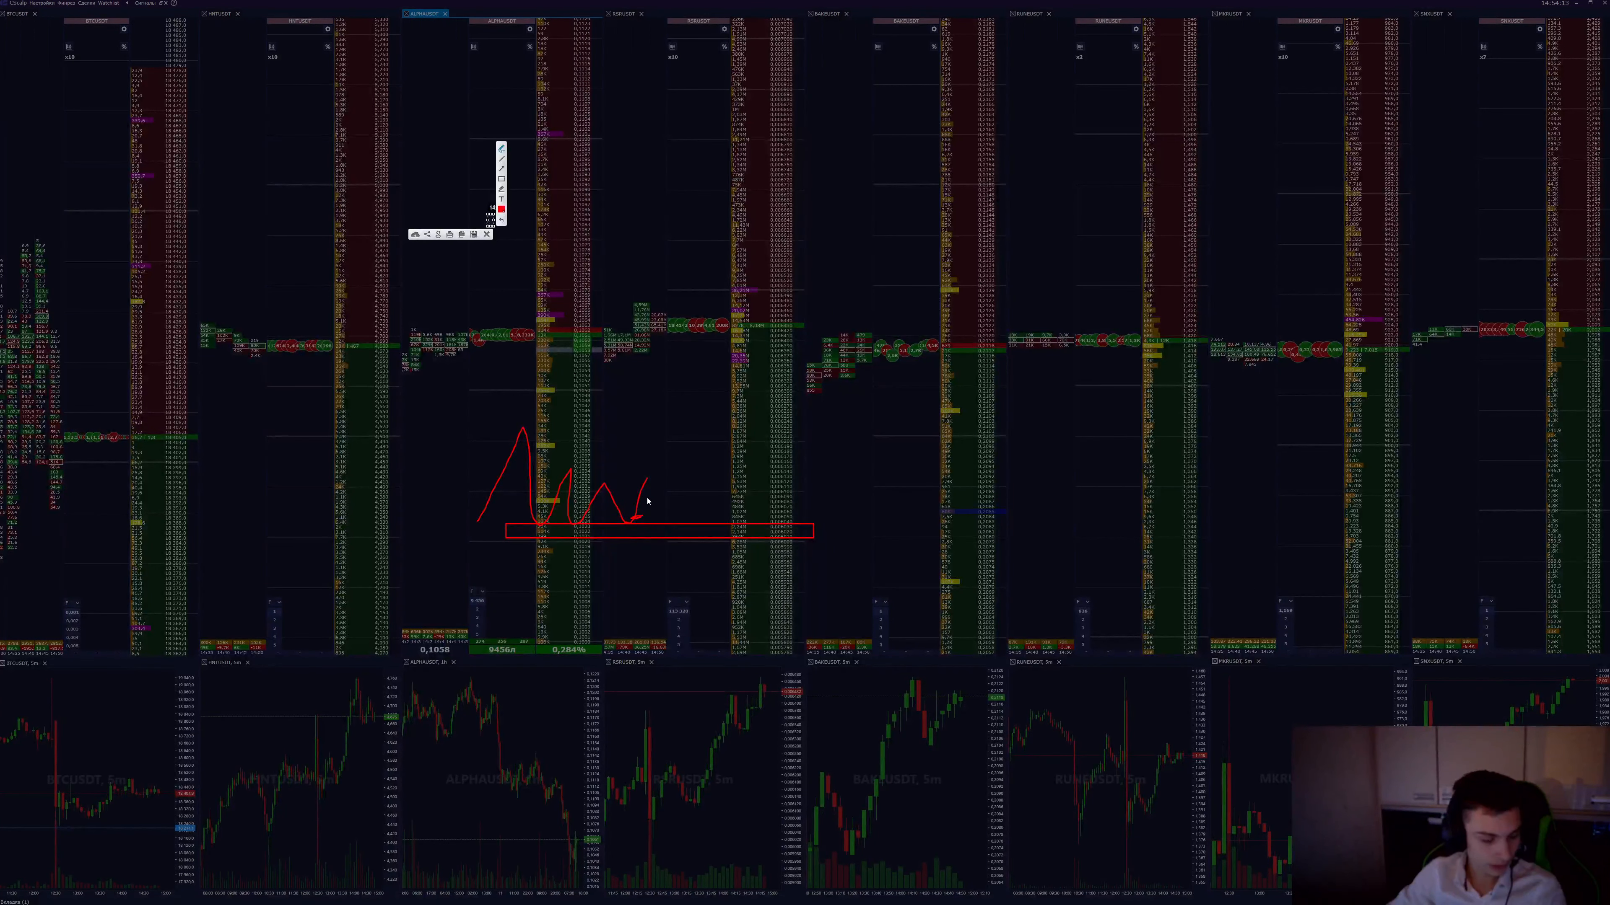
mouse_move(606, 481)
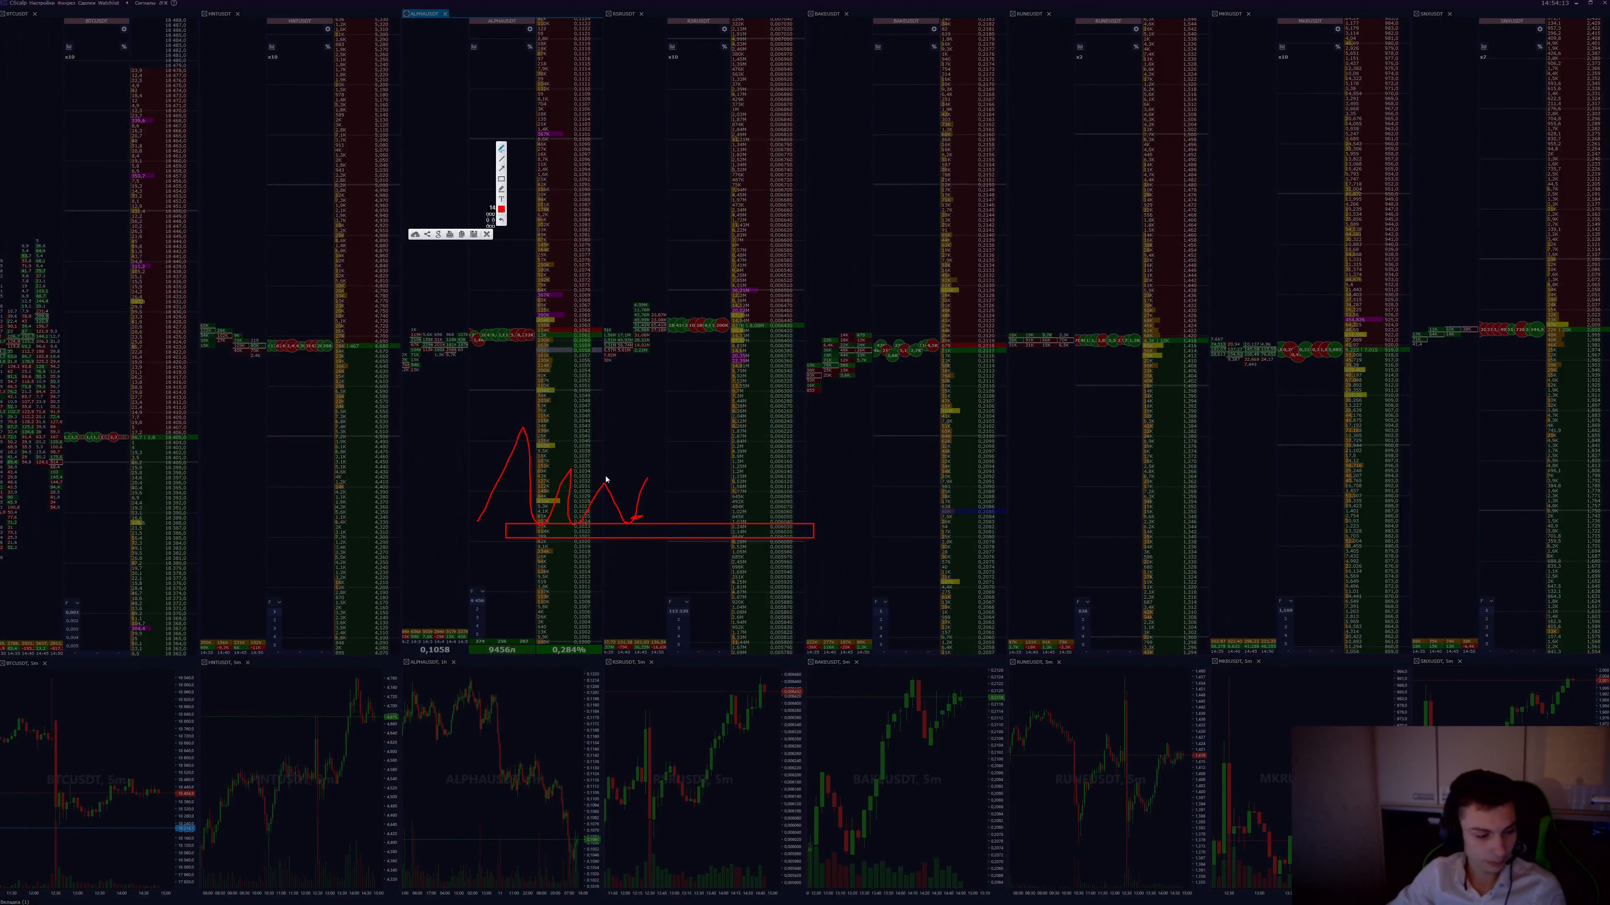
Add a final small bounce off the boxed density level to the zigzag sketch
click(489, 233)
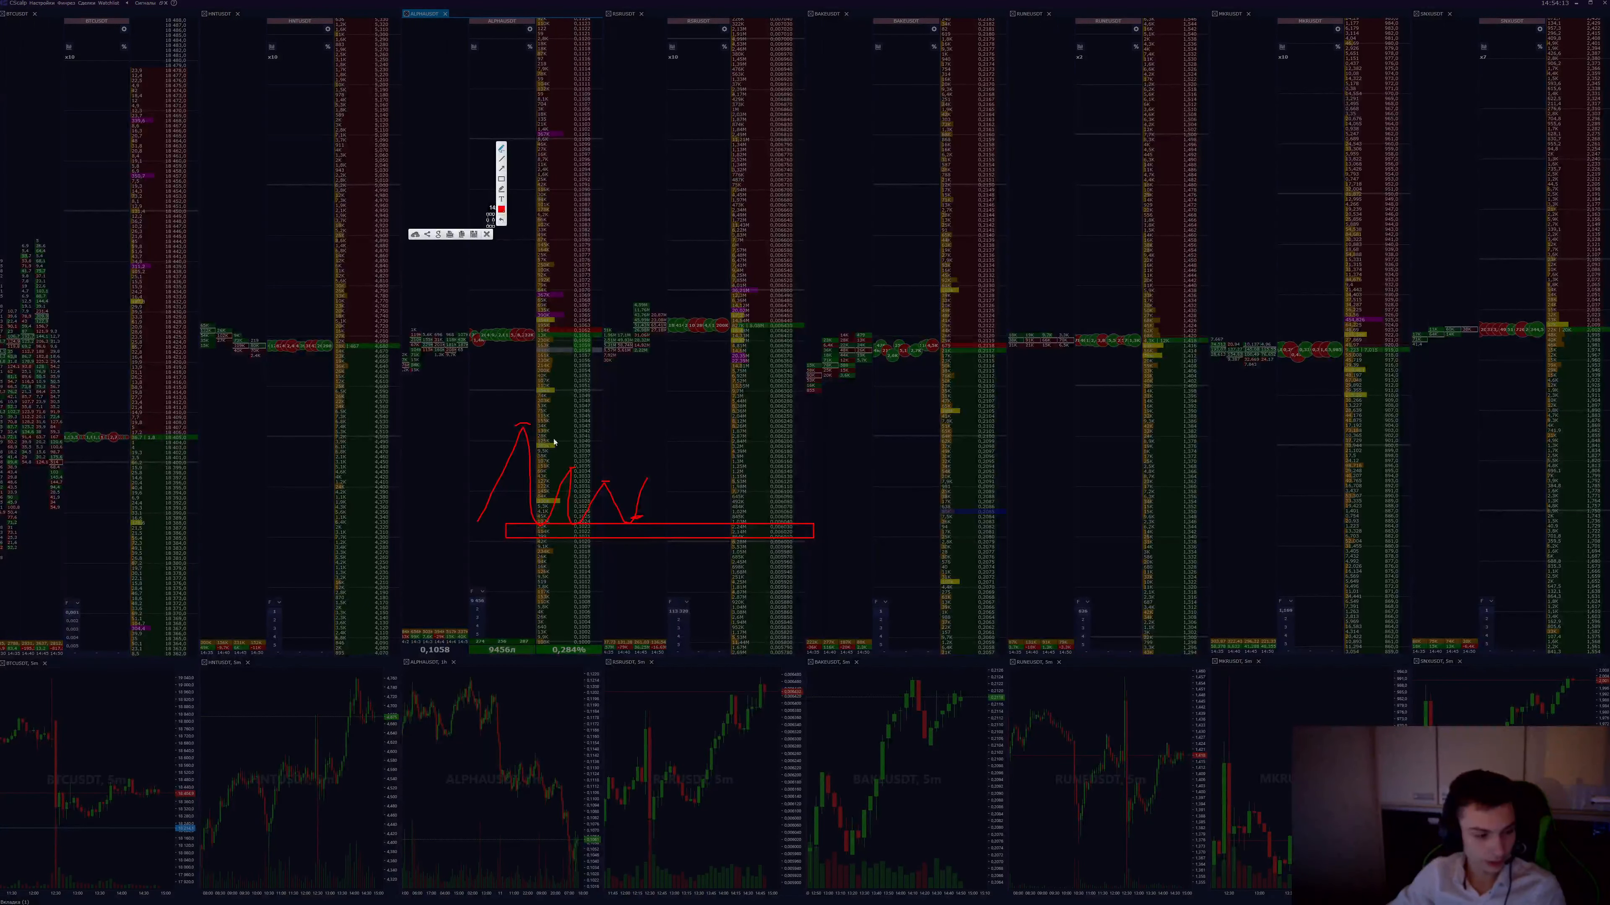
mouse_move(623, 475)
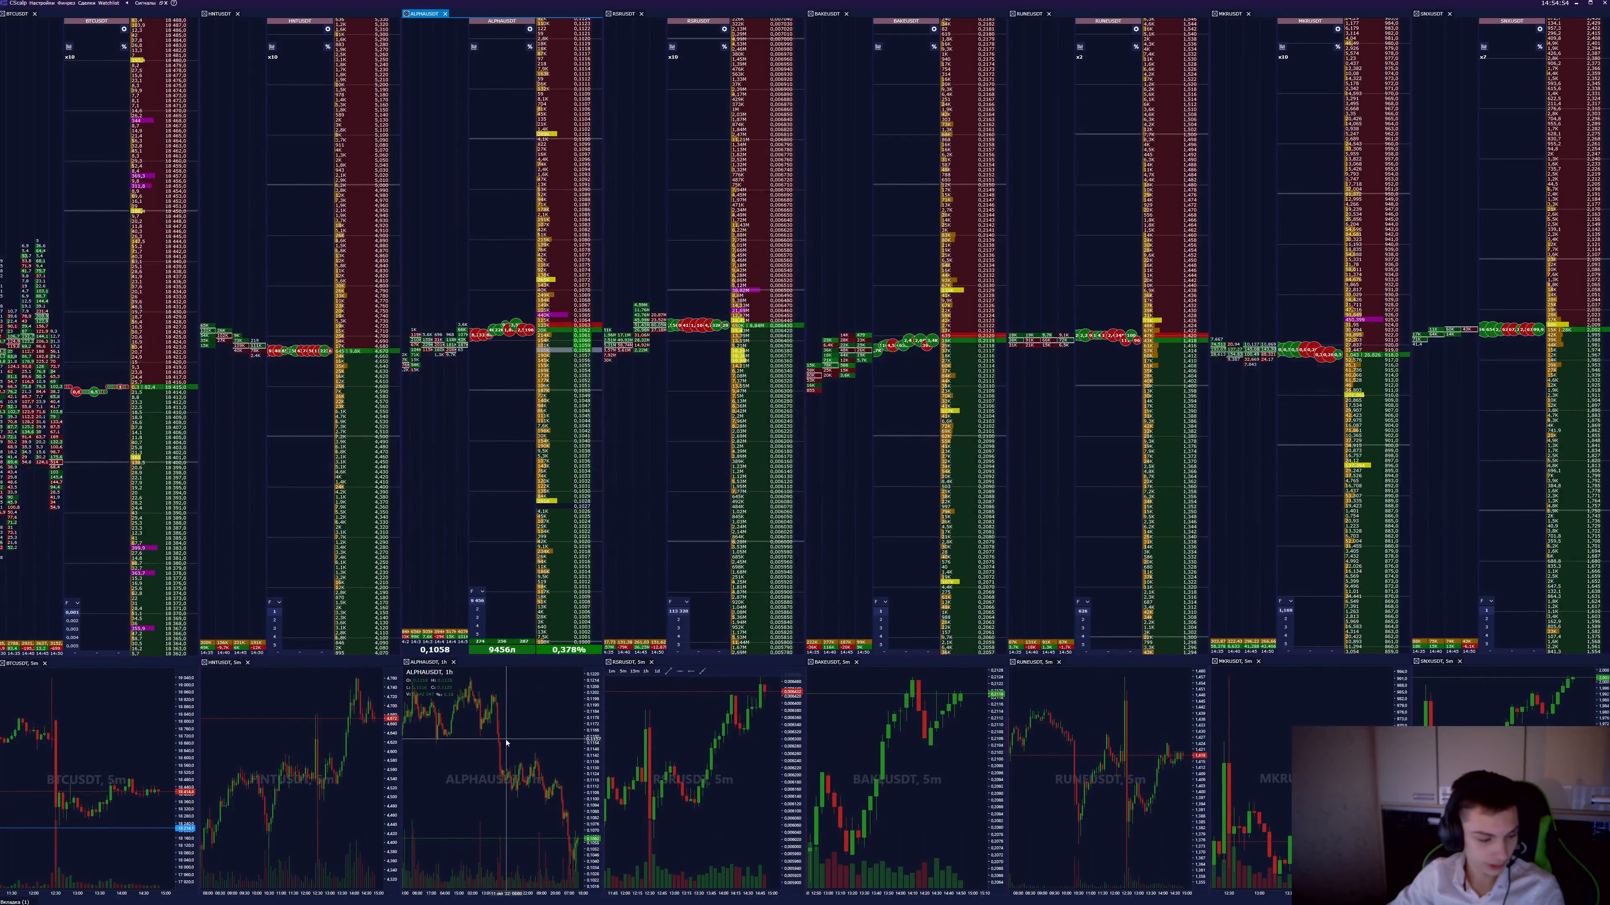
mouse_move(563, 847)
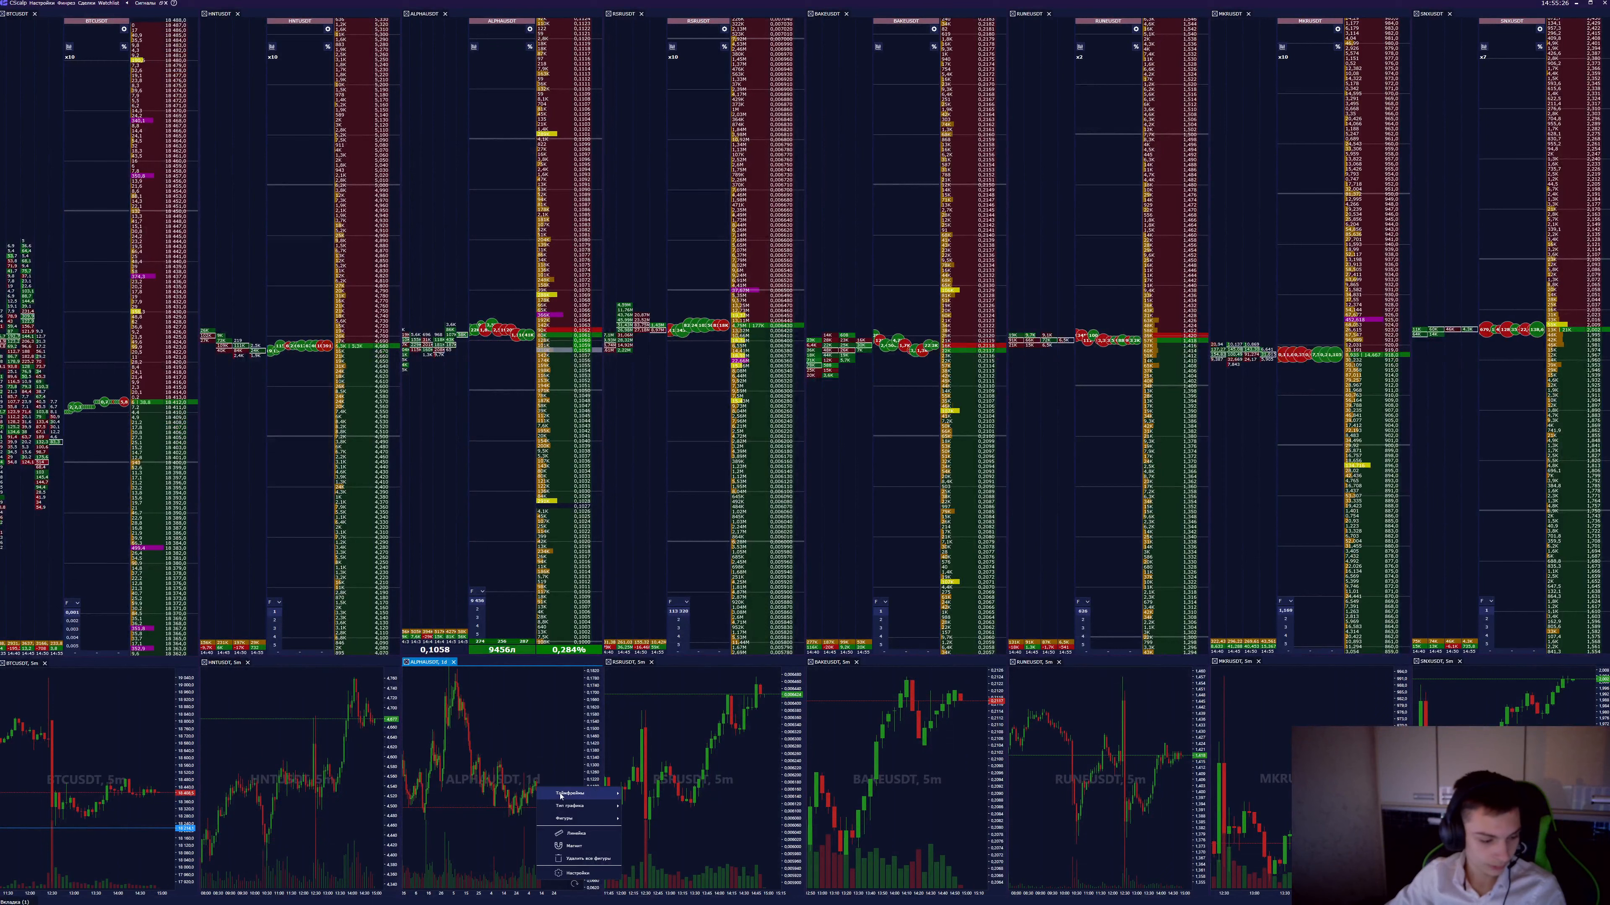
Set the ALPHAUSDT chart timeframe to 15m from the context menu
click(577, 792)
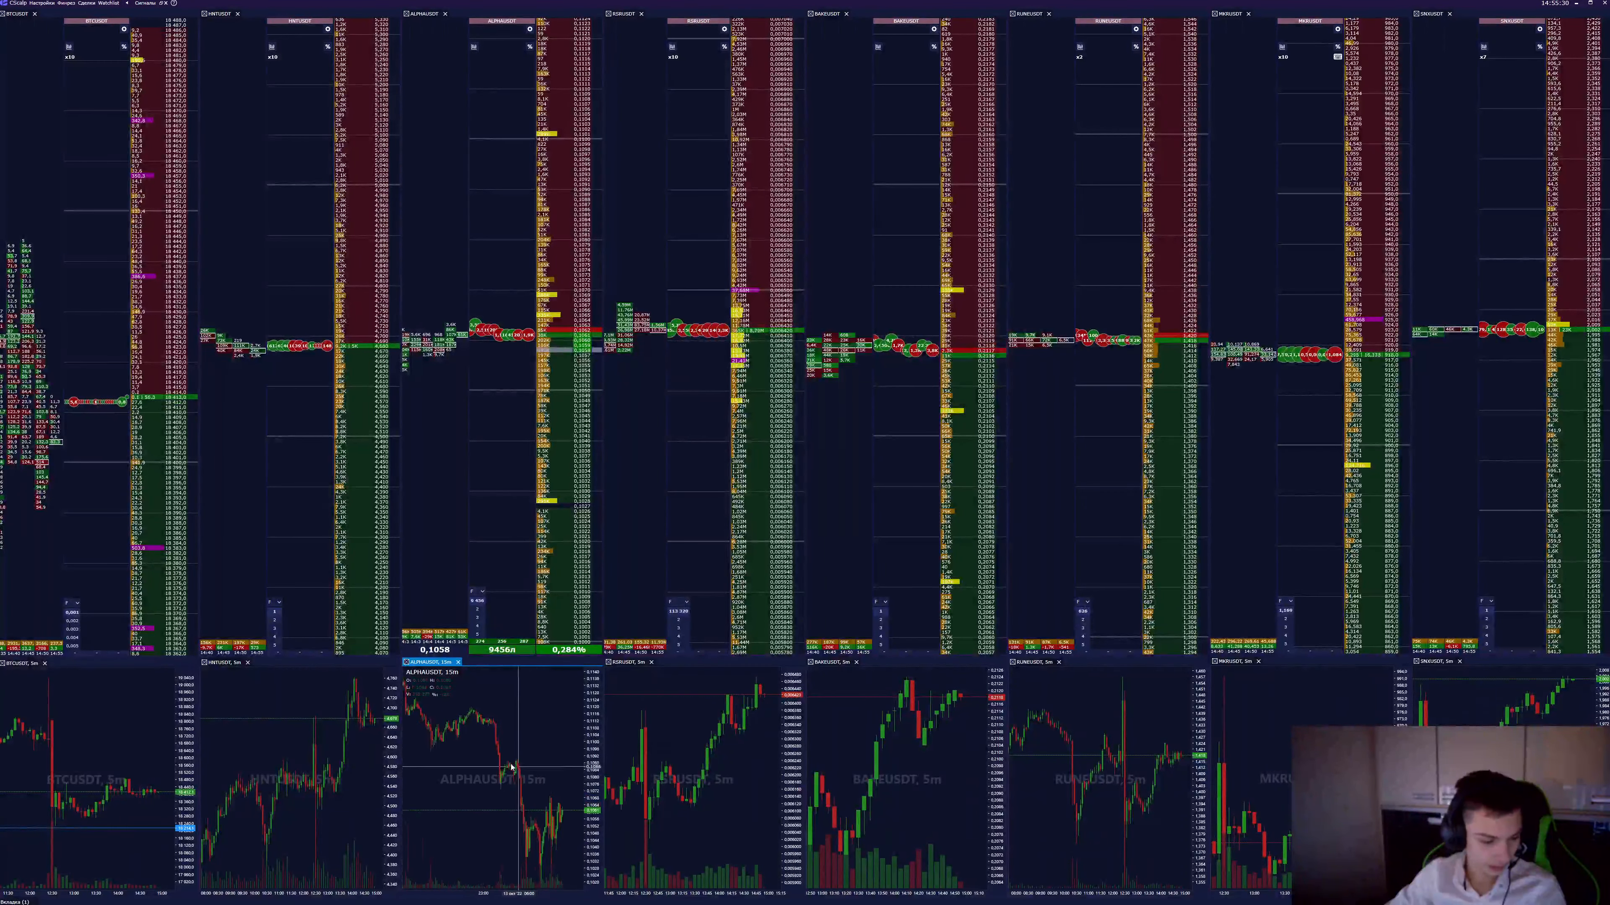
Set the ALPHAUSDT chart timeframe back to 1h via the chart's context menu
right_click(503, 765)
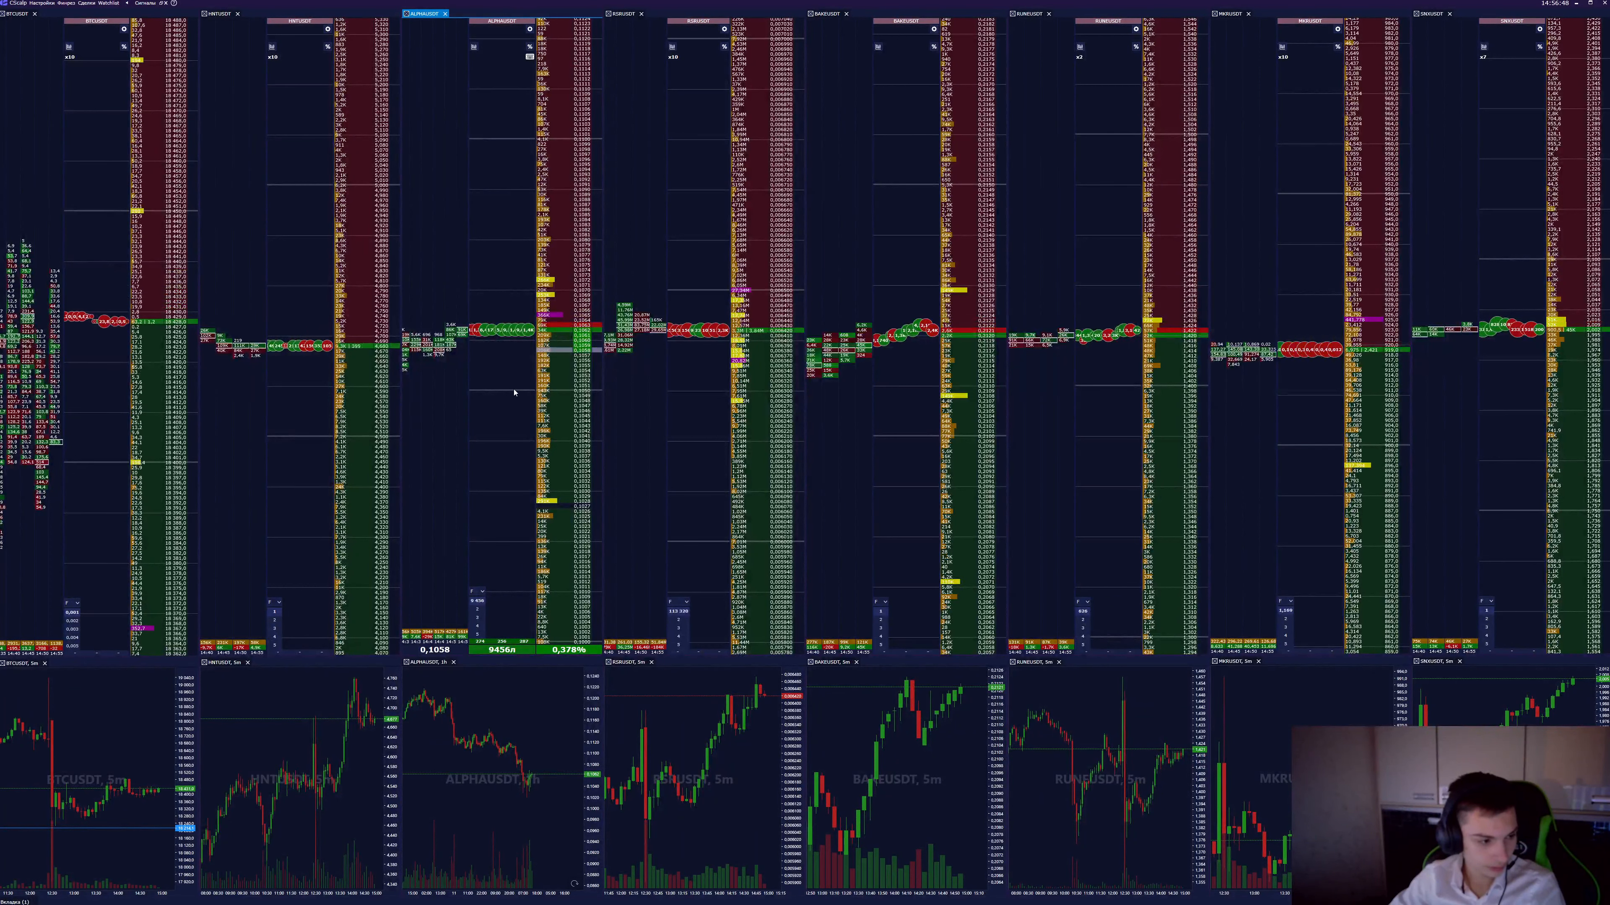
mouse_move(564, 337)
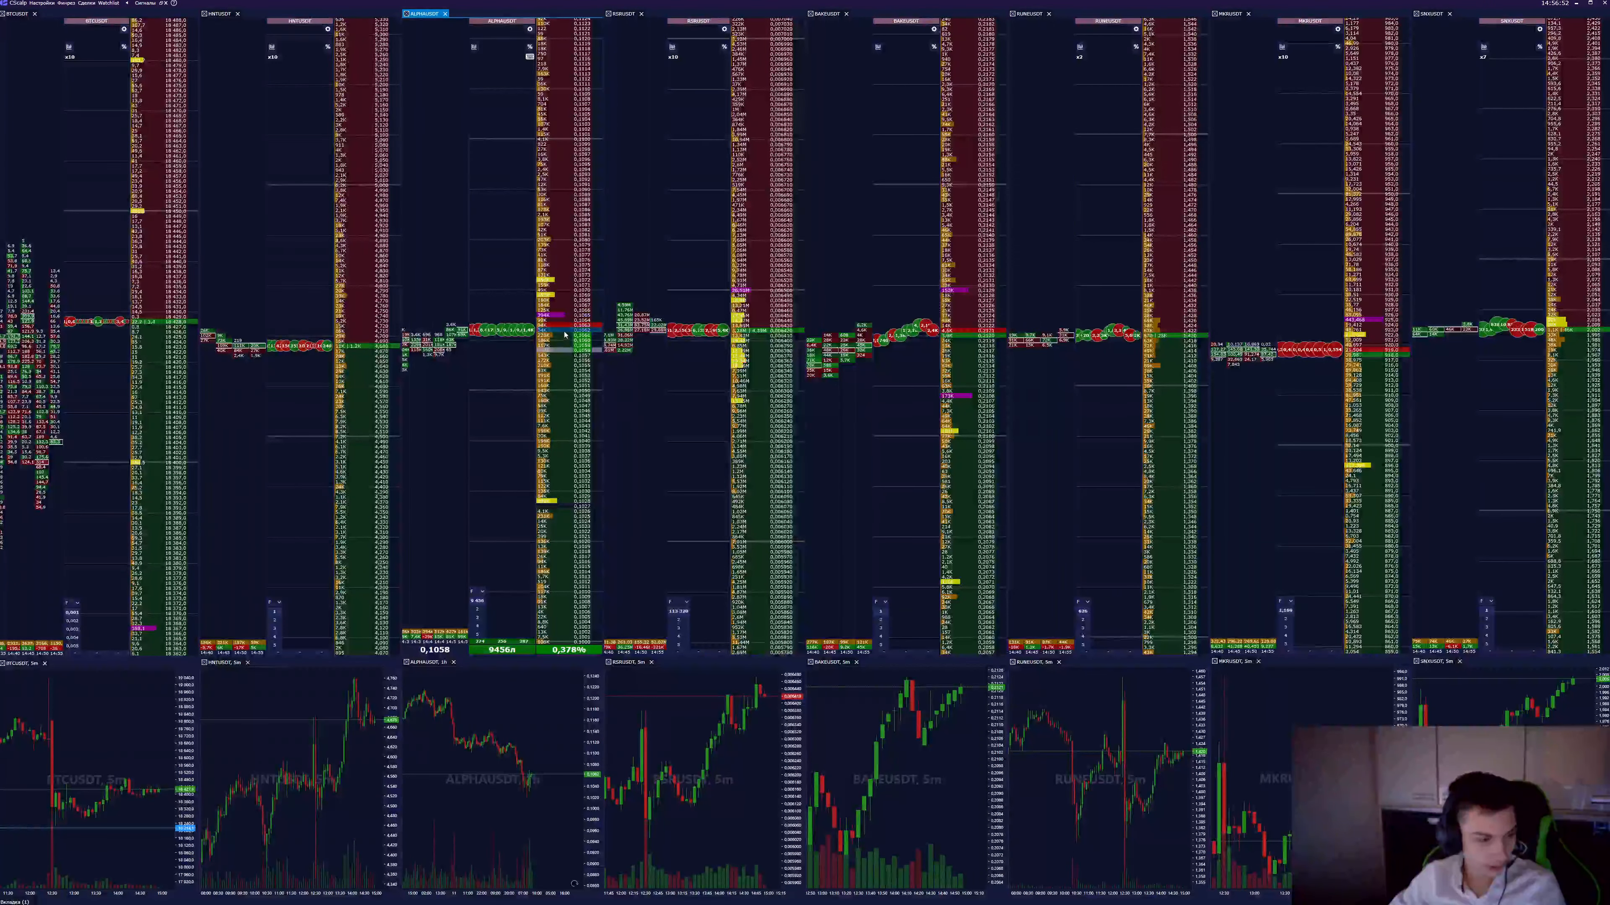